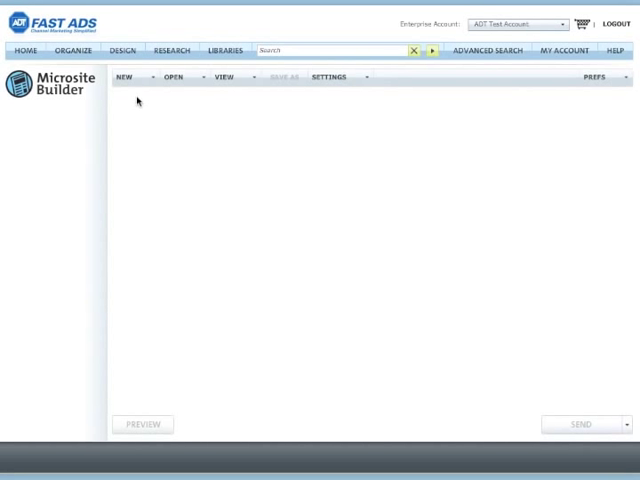
- Begin Basic Setup for a Dealer Microsite using the ADT Dealer Microsite No Form template
{"action": "left_click", "coordinate": [132, 76]}
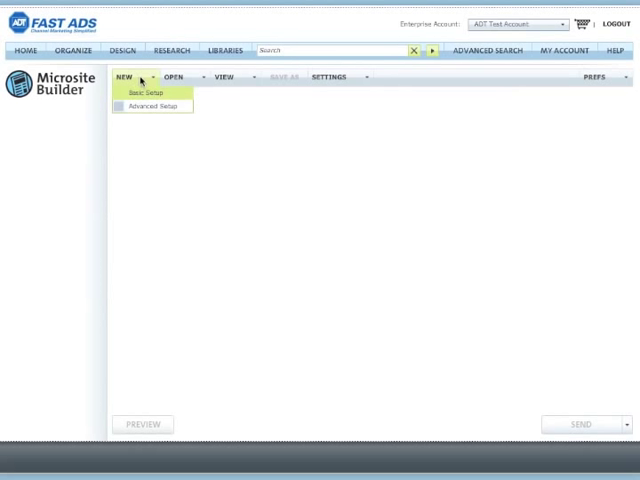
{"action": "left_click", "coordinate": [148, 92]}
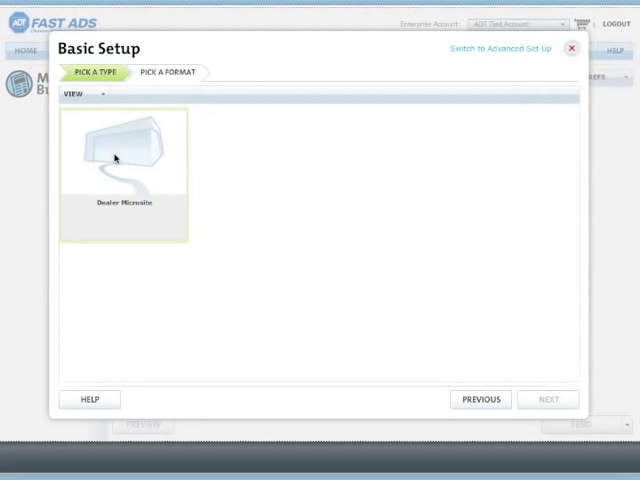
{"action": "left_click", "coordinate": [124, 160]}
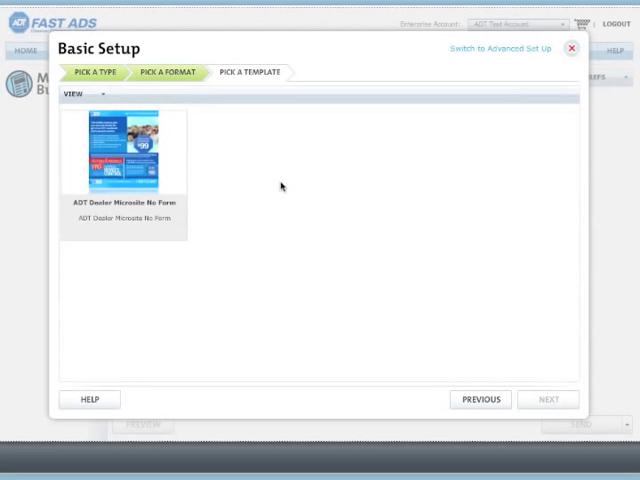
{"action": "left_click", "coordinate": [124, 150]}
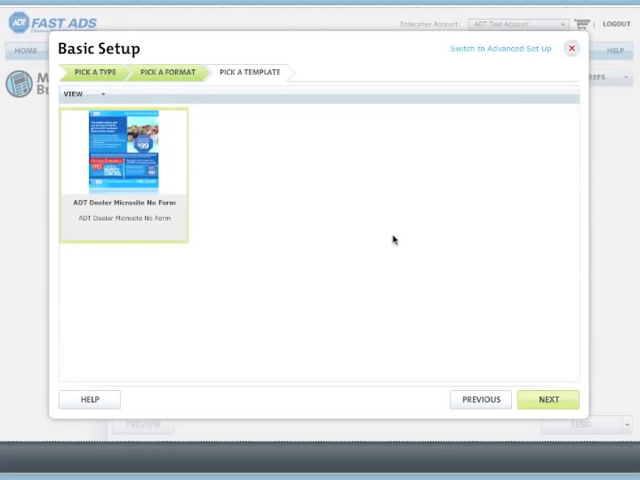
{"action": "left_click", "coordinate": [562, 400]}
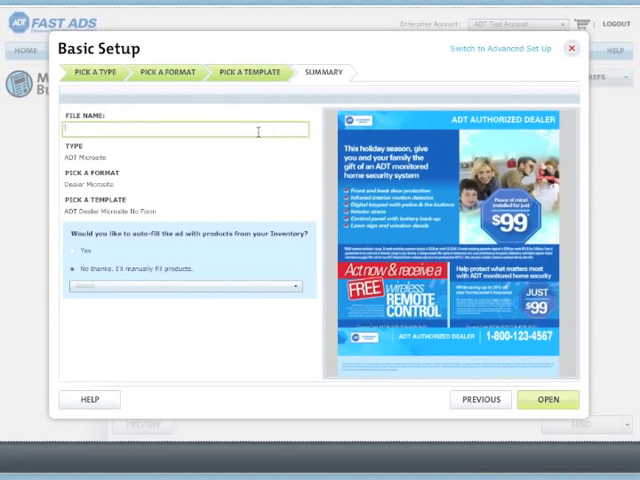
- Name the file 'ADT Dea...' on the Summary step and open the microsite for editing
{"action": "type", "text": "File Na"}
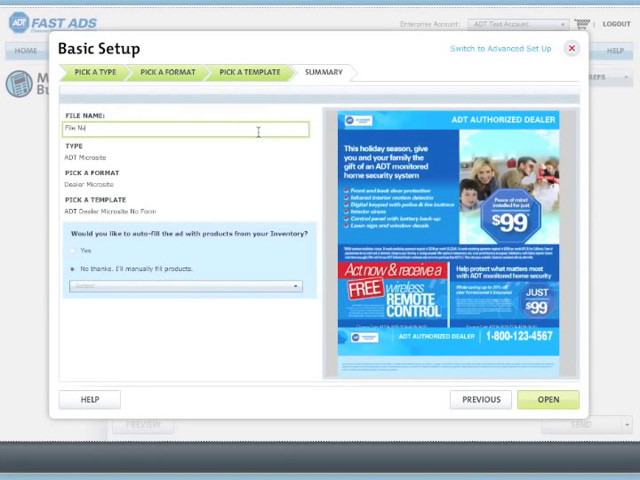
{"action": "type", "text": "File Name ADT Dealer"}
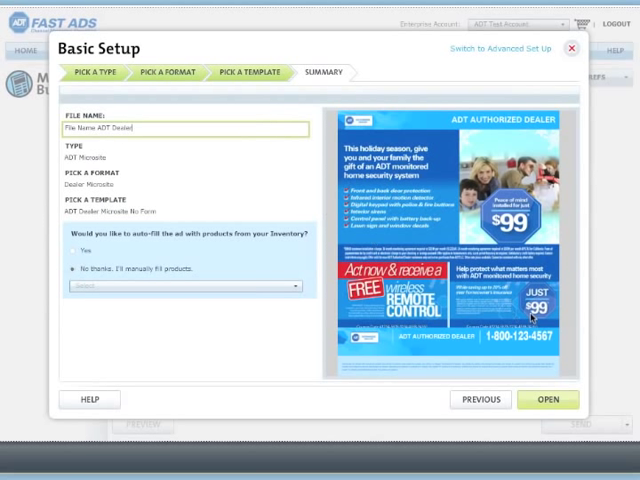
{"action": "mouse_move", "coordinate": [556, 400]}
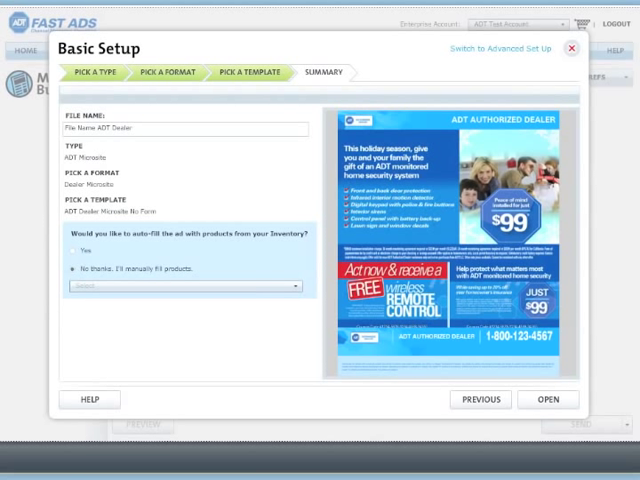
{"action": "mouse_move", "coordinate": [554, 400]}
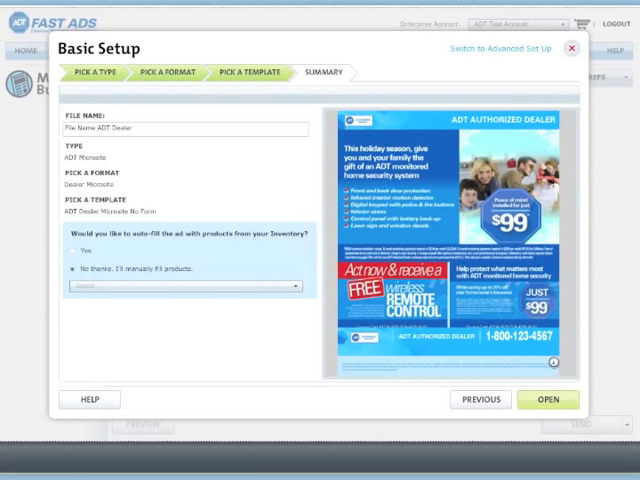
{"action": "left_click", "coordinate": [552, 400]}
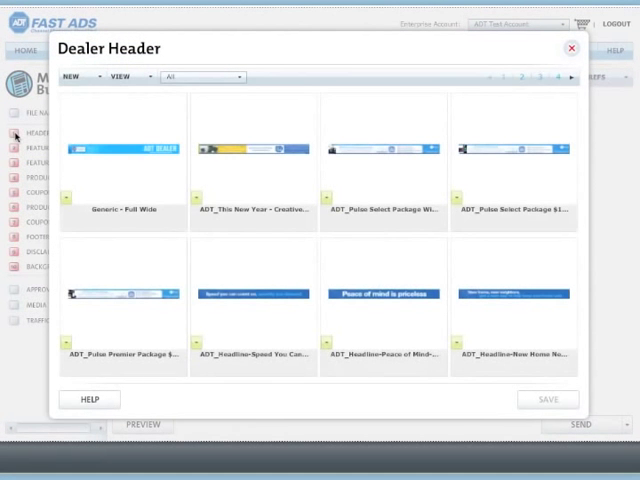
- Choose the Generic – Full Width dealer header design and save it
{"action": "left_click", "coordinate": [124, 150]}
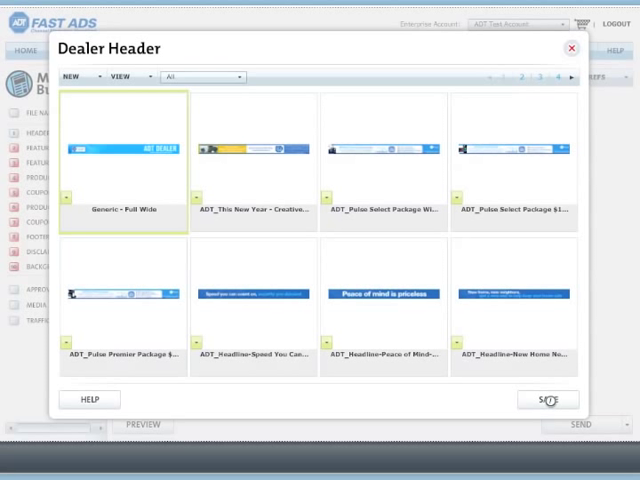
{"action": "left_click", "coordinate": [544, 400]}
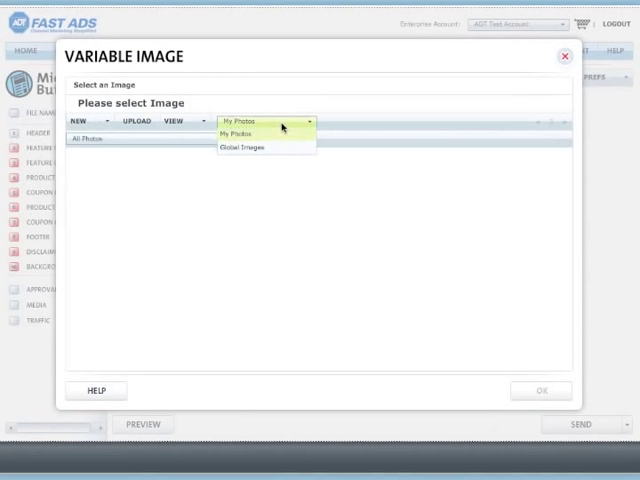
- From Global Images filtered by feature product, select $499 Pulse Premier Feature and confirm
{"action": "left_click", "coordinate": [244, 148]}
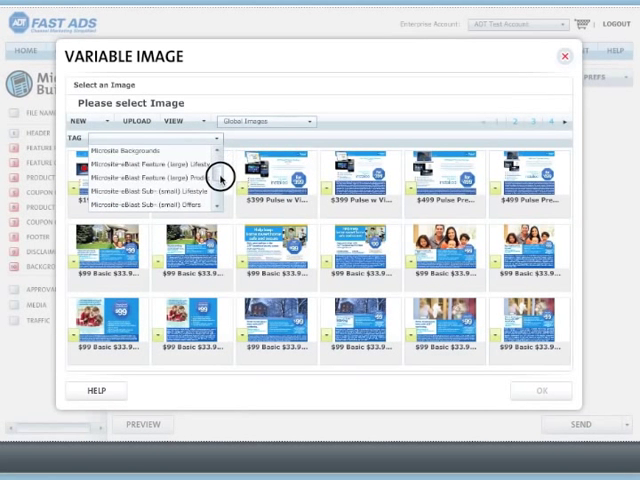
{"action": "mouse_move", "coordinate": [150, 176]}
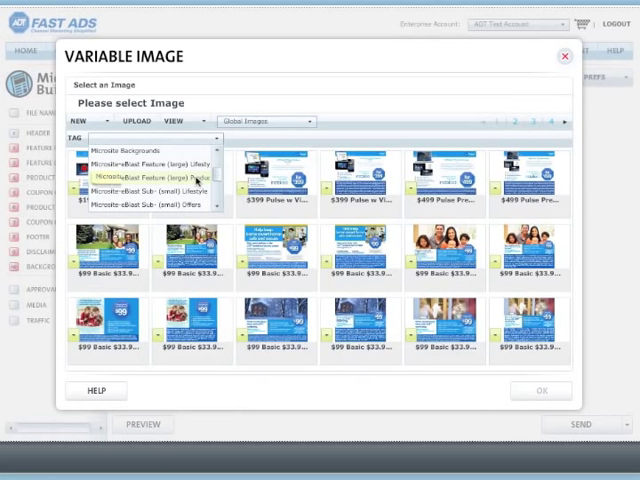
{"action": "left_click", "coordinate": [150, 180]}
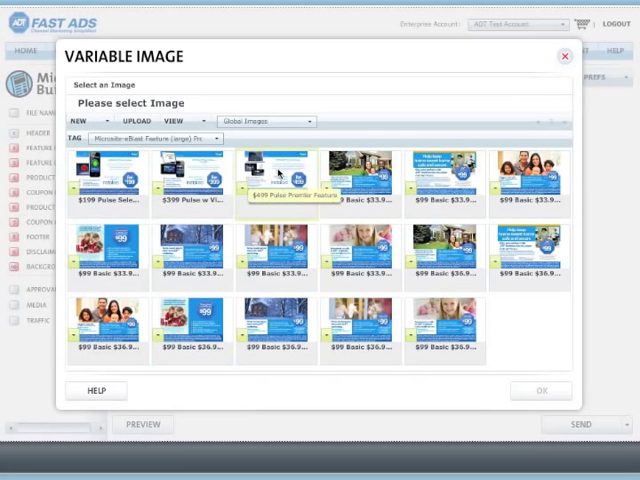
{"action": "left_click", "coordinate": [276, 178]}
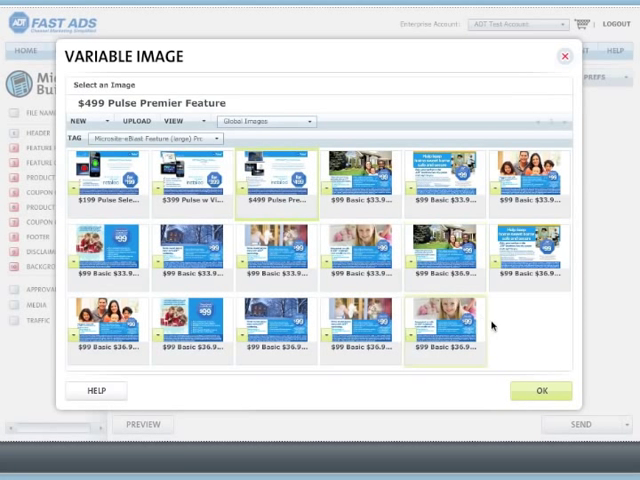
{"action": "left_click", "coordinate": [544, 388]}
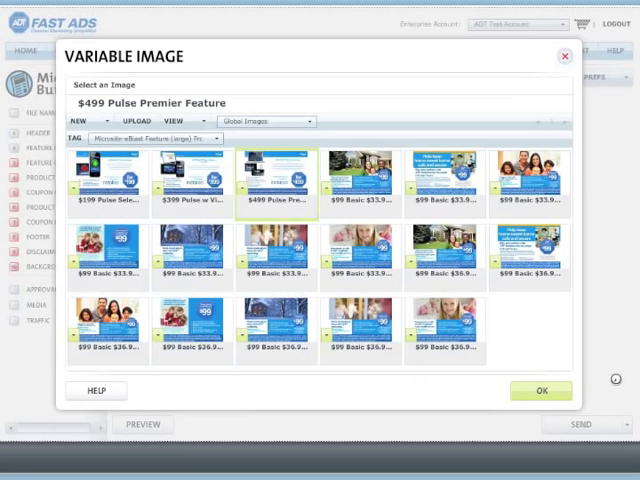
{"action": "left_click", "coordinate": [548, 388]}
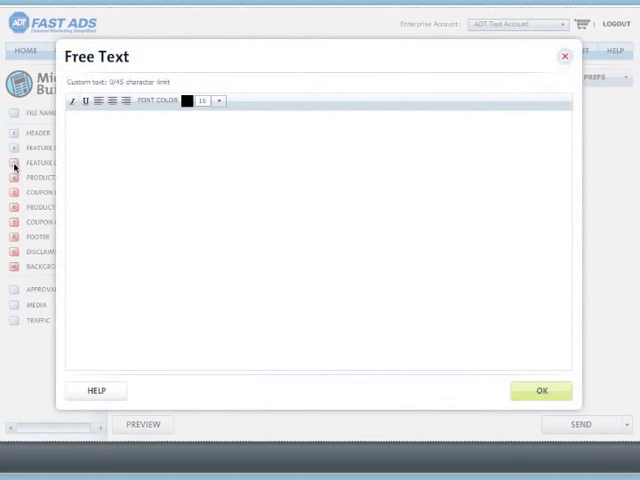
{"action": "left_click", "coordinate": [292, 148]}
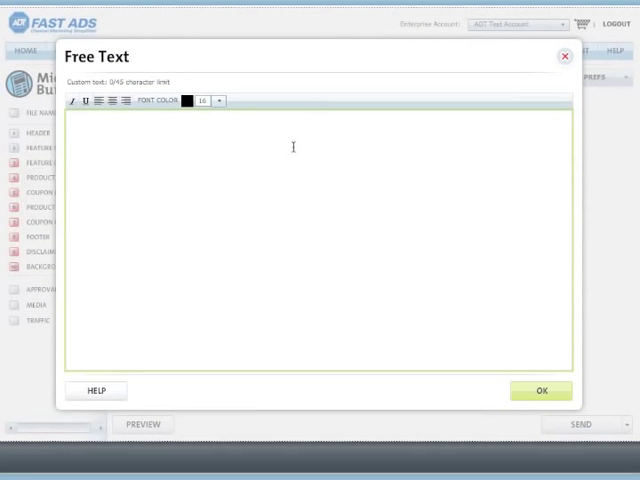
{"action": "type", "text": "COUPON CODE"}
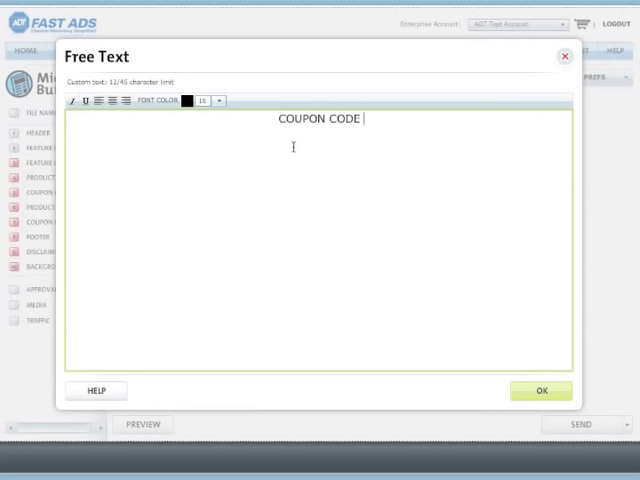
{"action": "type", "text": "12345678"}
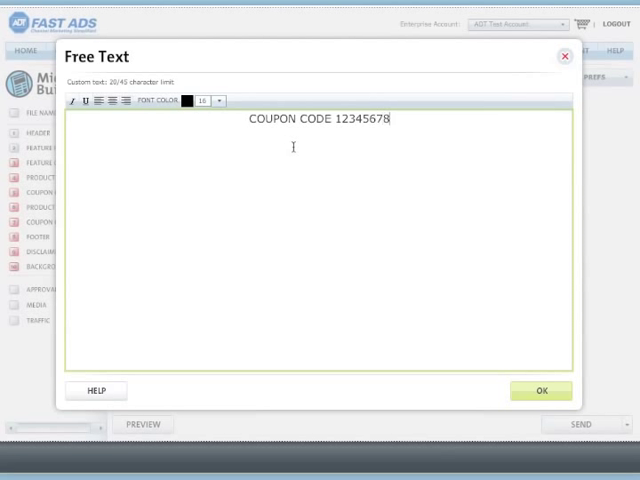
{"action": "type", "text": "90"}
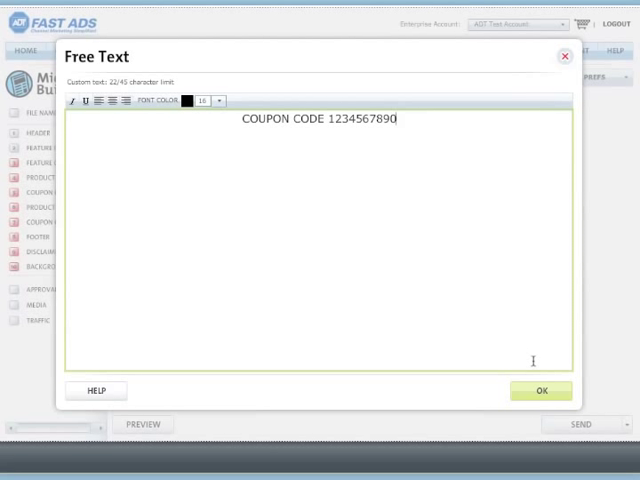
{"action": "left_click", "coordinate": [544, 392]}
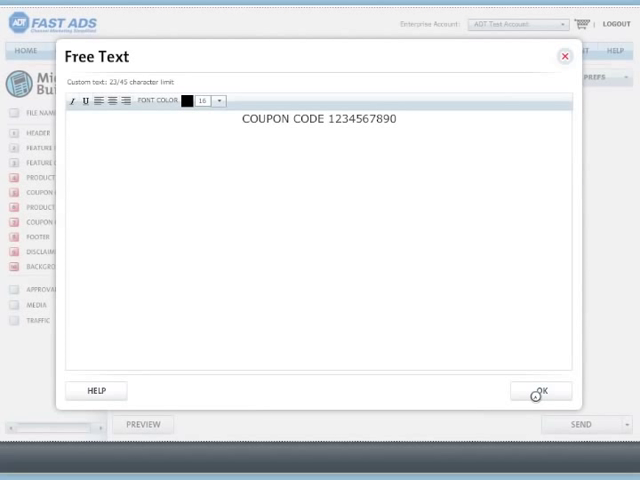
{"action": "left_click", "coordinate": [542, 392]}
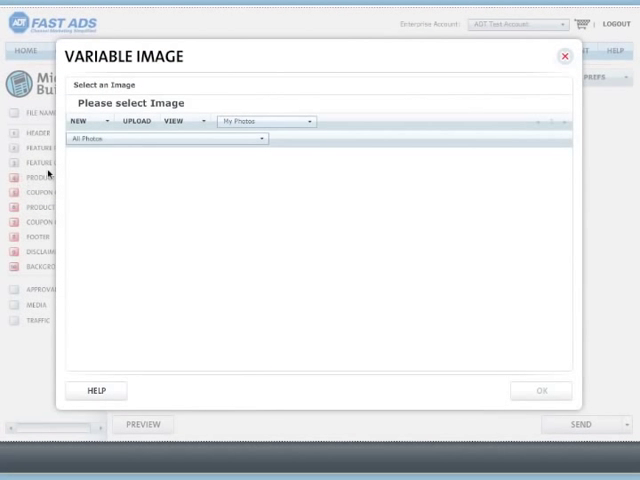
- From Global Images, select the Coupon Free Smoke Detector image and confirm it
{"action": "left_click", "coordinate": [264, 120]}
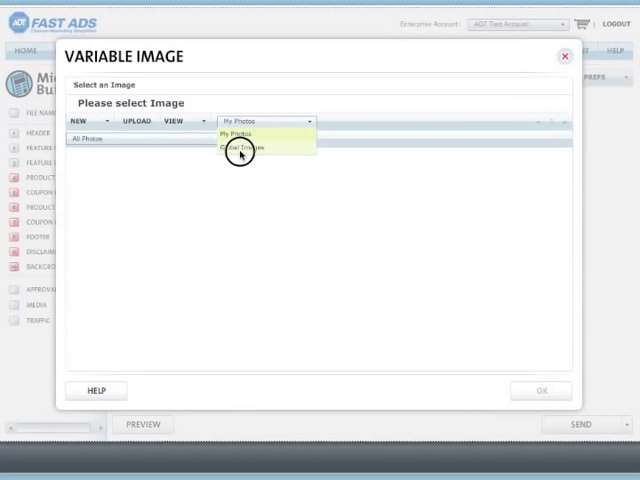
{"action": "left_click", "coordinate": [240, 148]}
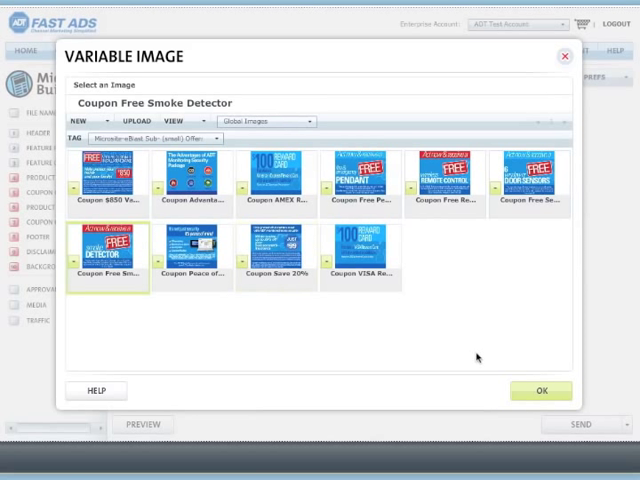
{"action": "left_click", "coordinate": [544, 390]}
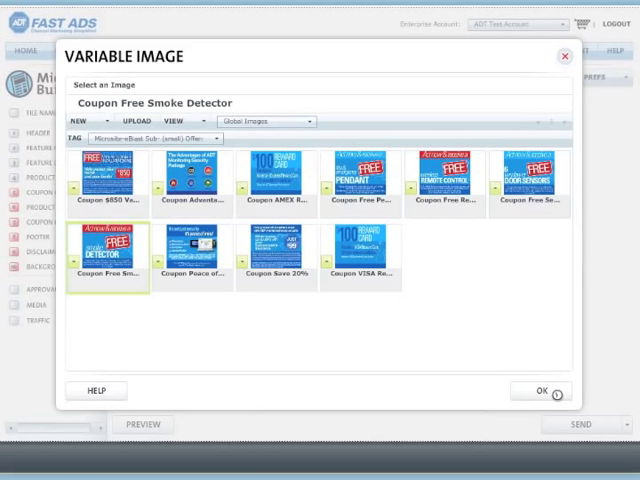
{"action": "left_click", "coordinate": [538, 390]}
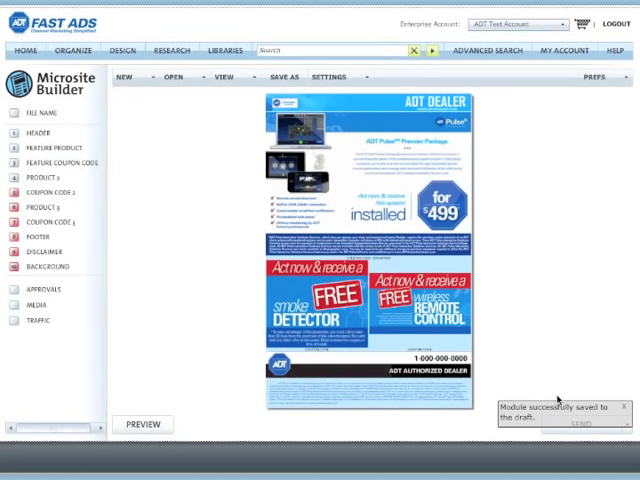
{"action": "mouse_move", "coordinate": [96, 210]}
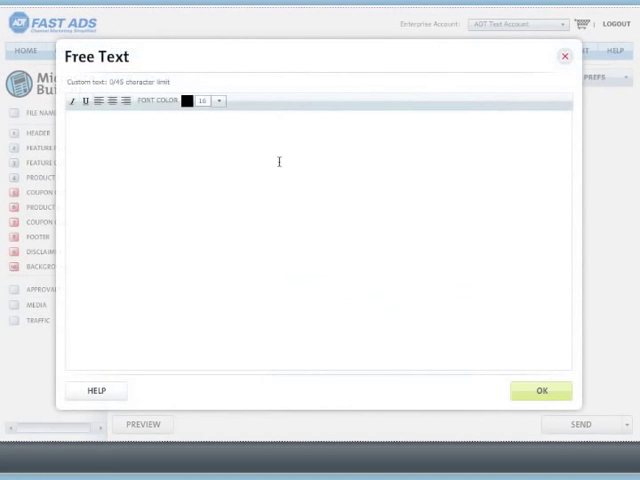
- Enter the second line Coupon Code 98765432 and save it
{"action": "type", "text": "Coupon Code"}
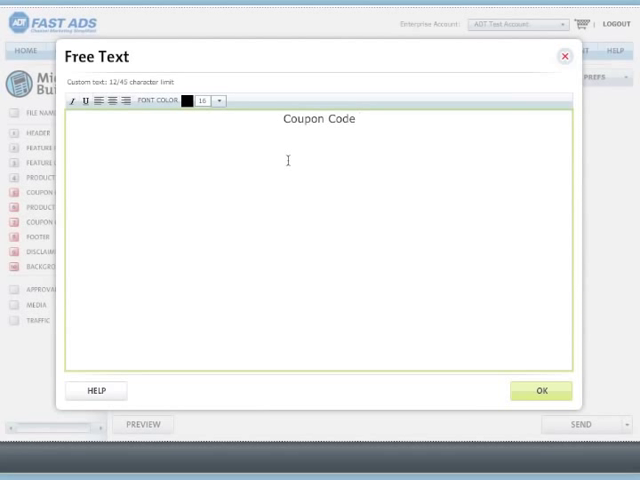
{"action": "type", "text": "98765432"}
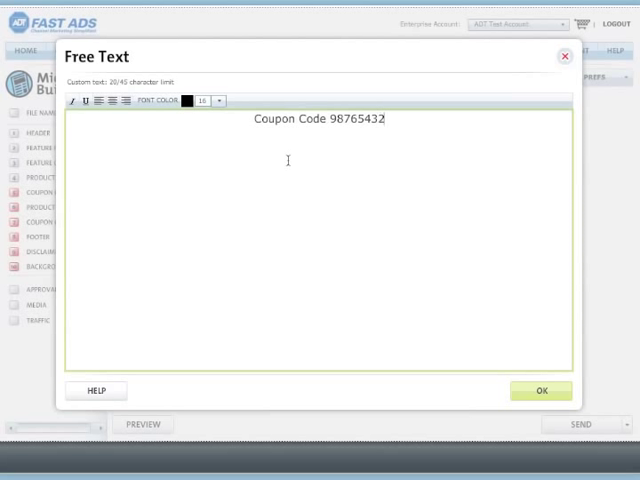
{"action": "left_click", "coordinate": [544, 392]}
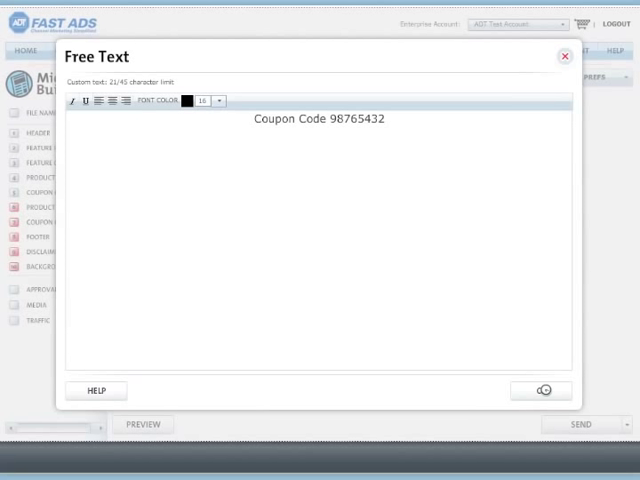
{"action": "left_click", "coordinate": [542, 388]}
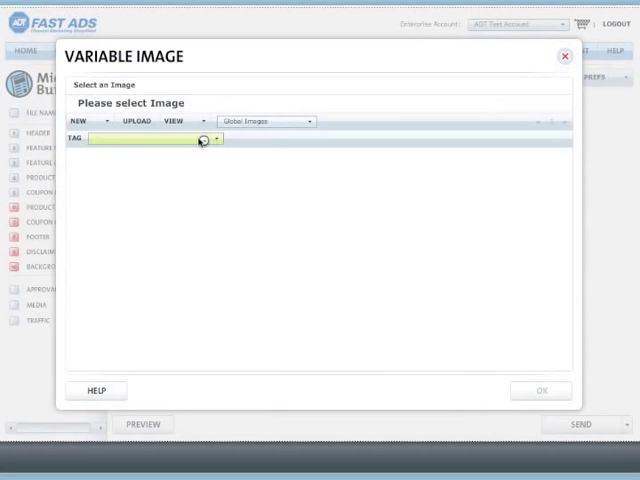
- Filter to lifestyle images, select Lifestyle Baby Sub and confirm it
{"action": "left_click", "coordinate": [212, 138]}
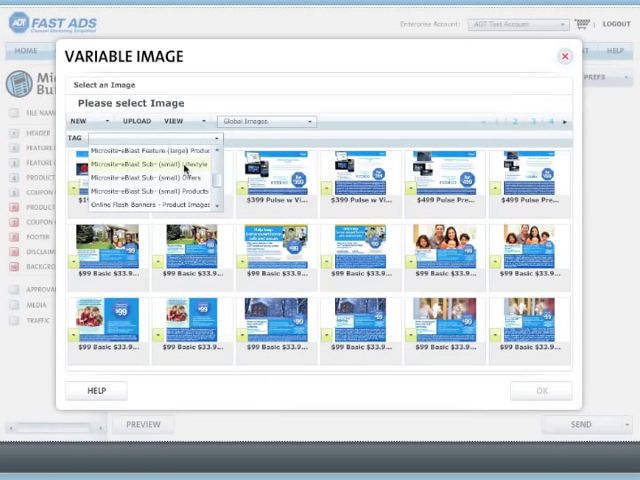
{"action": "left_click", "coordinate": [160, 164]}
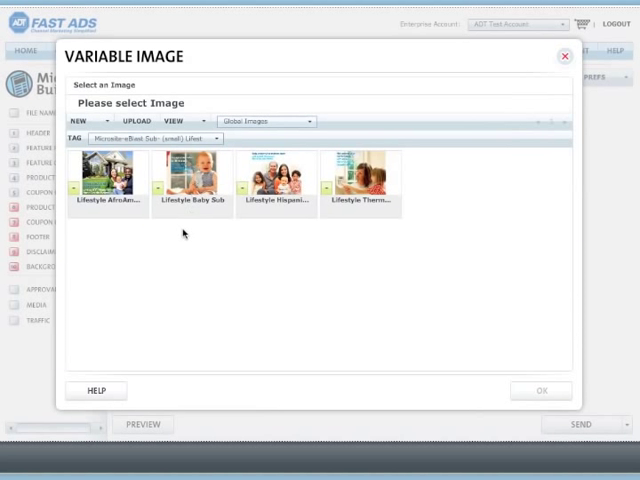
{"action": "left_click", "coordinate": [192, 178]}
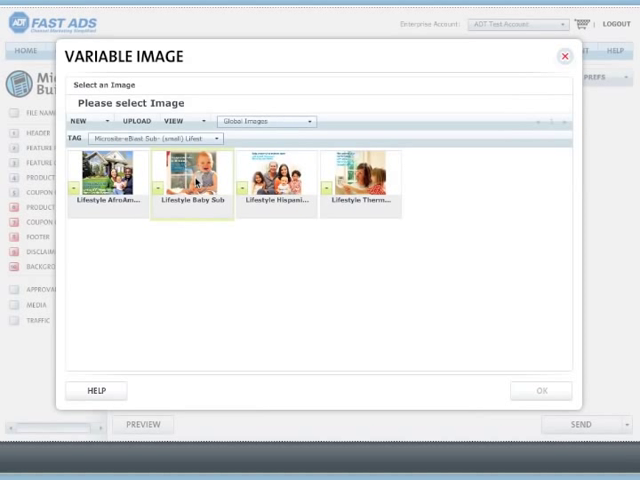
{"action": "left_click", "coordinate": [196, 180]}
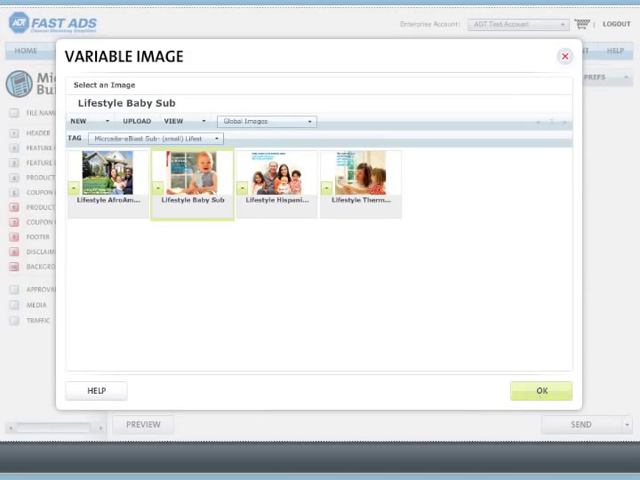
{"action": "left_click", "coordinate": [544, 390]}
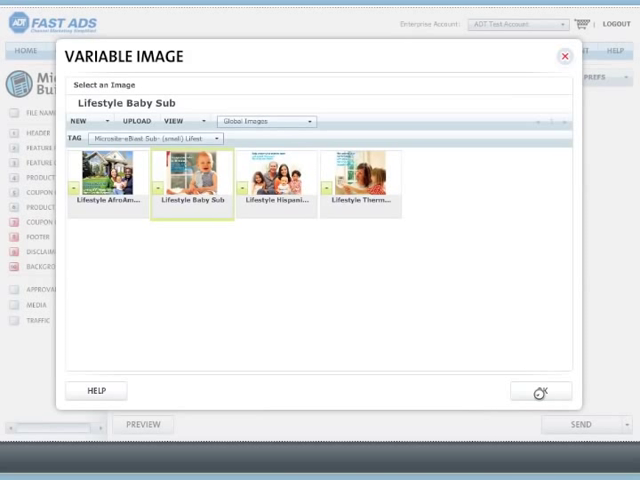
{"action": "left_click", "coordinate": [542, 392]}
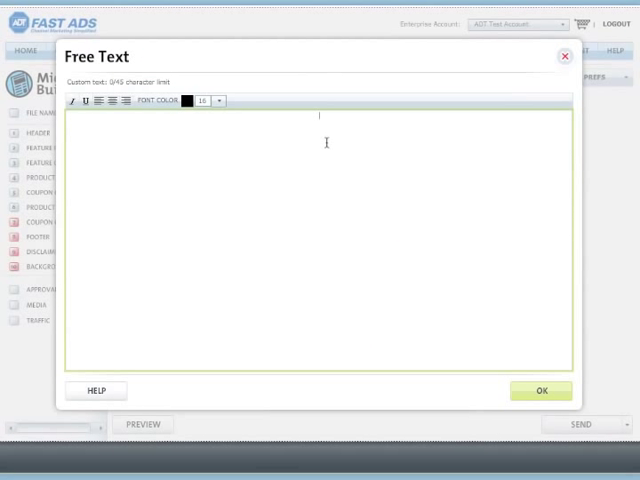
{"action": "mouse_move", "coordinate": [544, 392]}
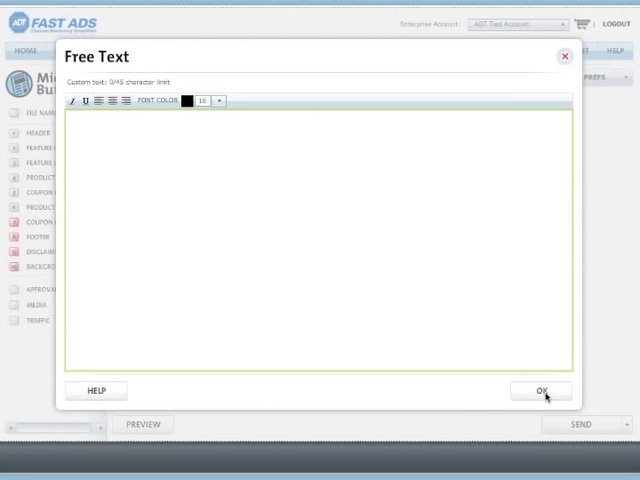
- Accept the accompanying Free Text step with no text entered
{"action": "left_click", "coordinate": [540, 392]}
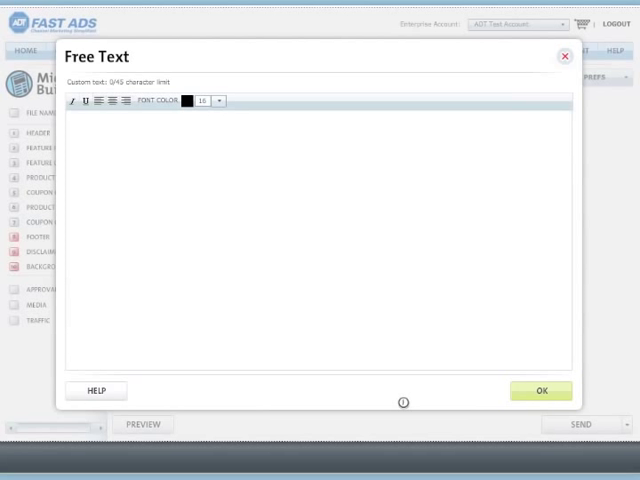
{"action": "left_click", "coordinate": [544, 390]}
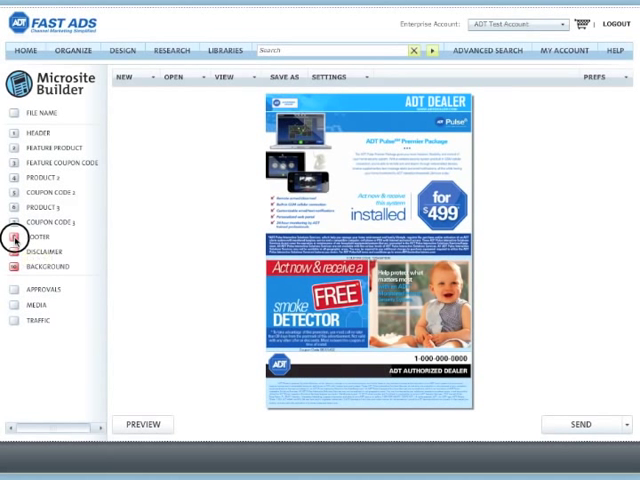
{"action": "left_click", "coordinate": [16, 236]}
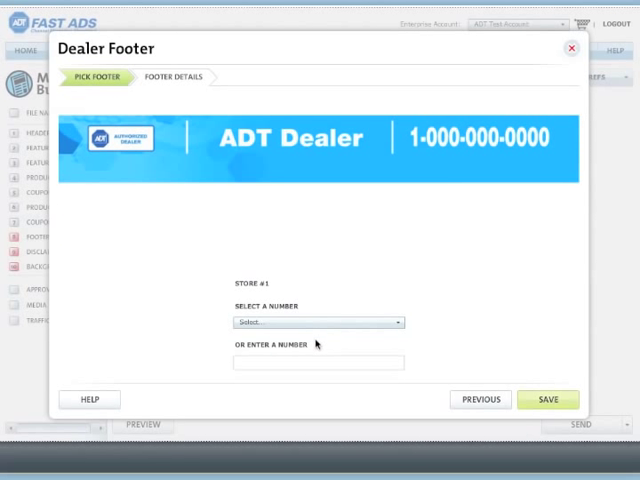
{"action": "left_click", "coordinate": [318, 364]}
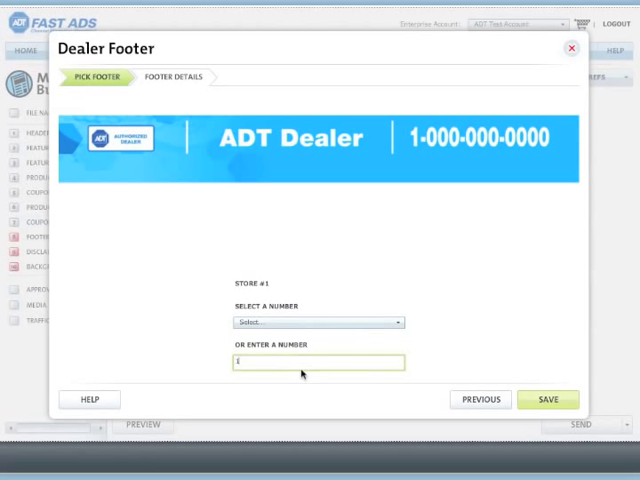
{"action": "type", "text": "1-555-555-5555"}
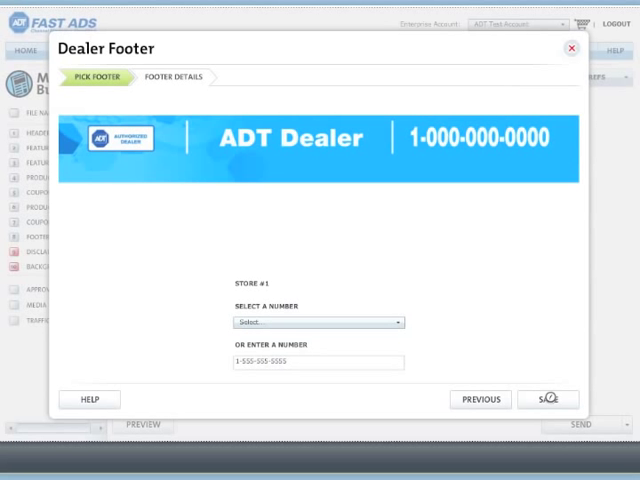
{"action": "left_click", "coordinate": [556, 396]}
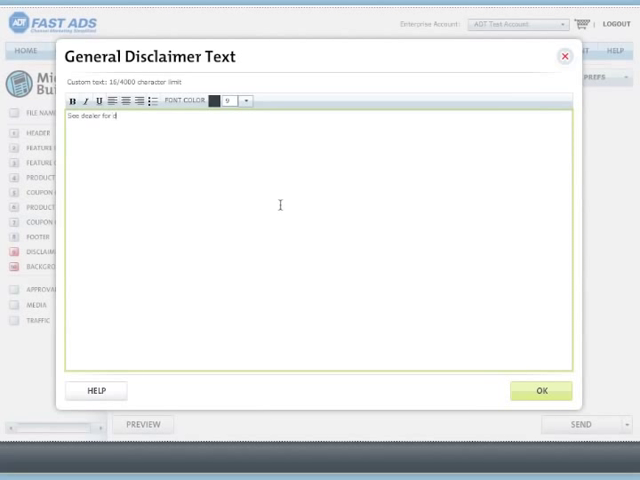
- Finish 'See dealer for details.', enlarge it, colour it blue and save the disclaimer
{"action": "type", "text": "etails."}
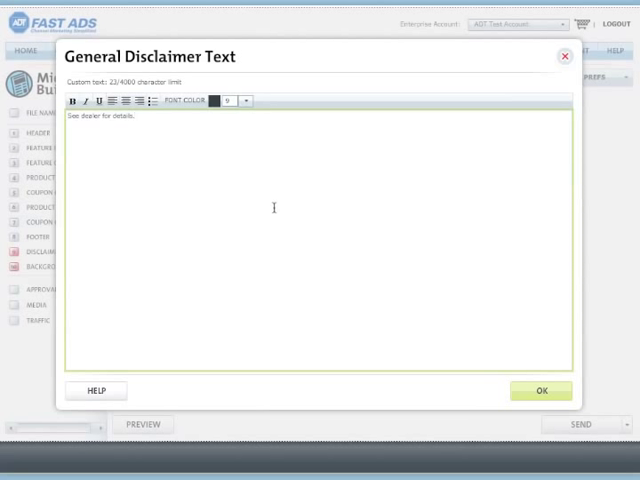
{"action": "triple_click", "coordinate": [100, 120]}
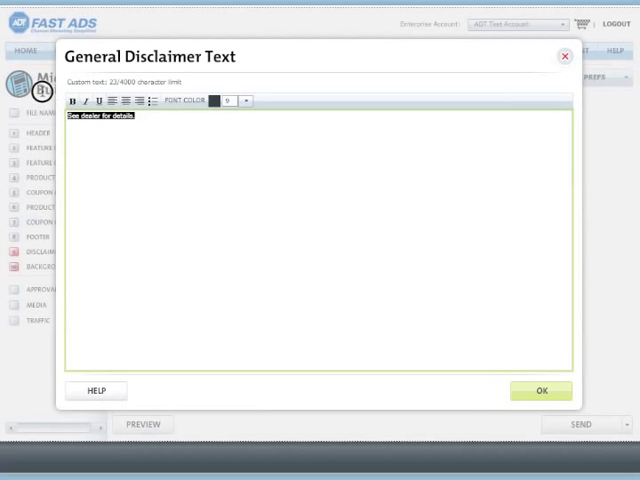
{"action": "left_click", "coordinate": [246, 100]}
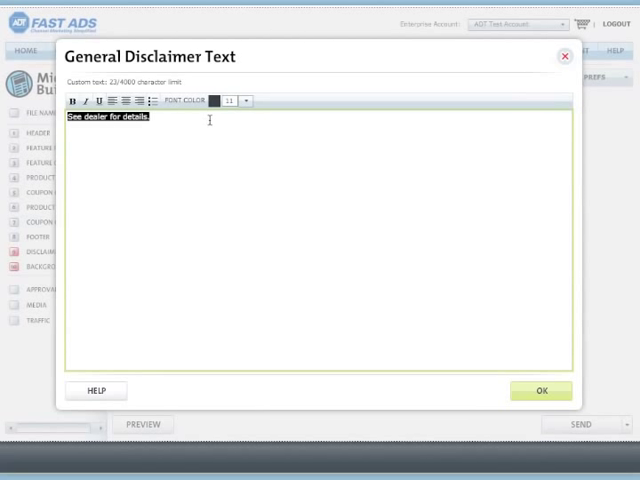
{"action": "left_click", "coordinate": [228, 100]}
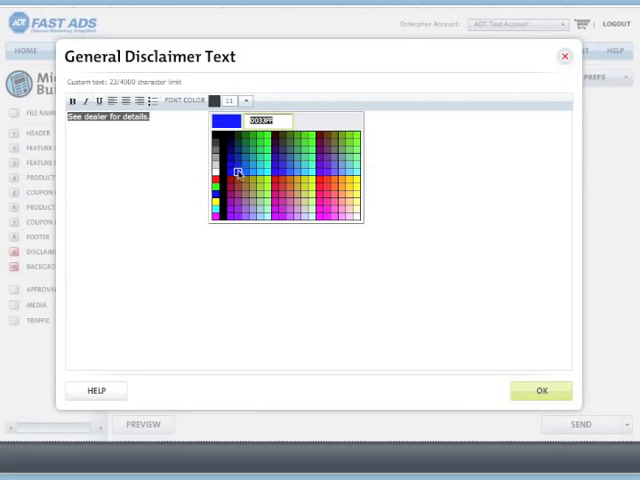
{"action": "left_click", "coordinate": [238, 172]}
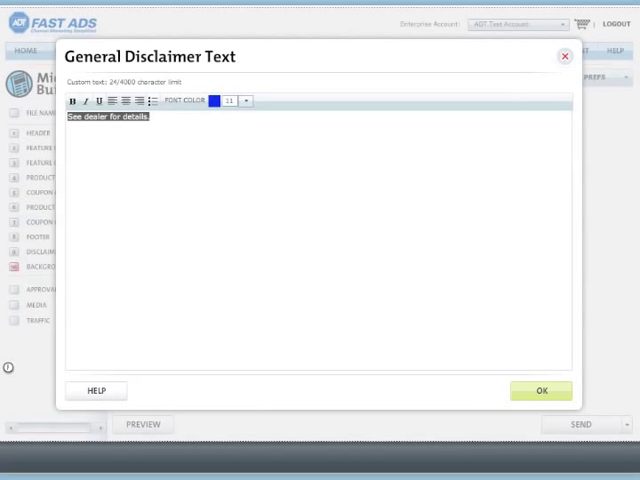
{"action": "left_click", "coordinate": [544, 390]}
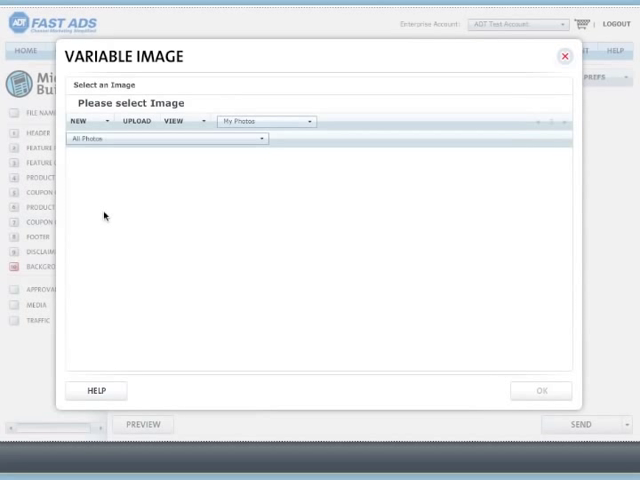
- Choose the dark Background House image from Microsite Backgrounds, confirm it, and preview the microsite
{"action": "left_click", "coordinate": [268, 120]}
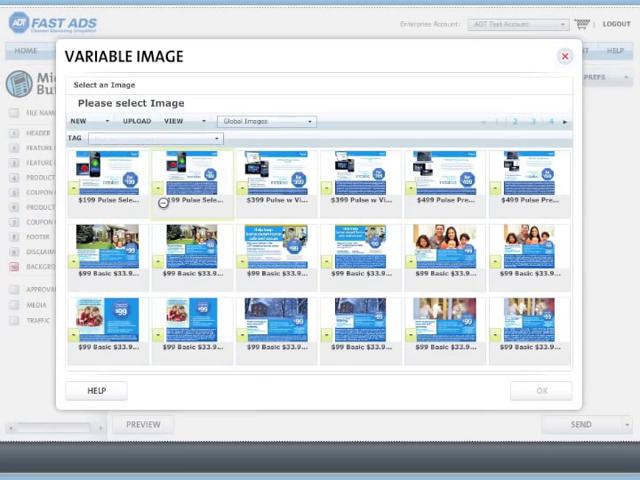
{"action": "left_click", "coordinate": [156, 138]}
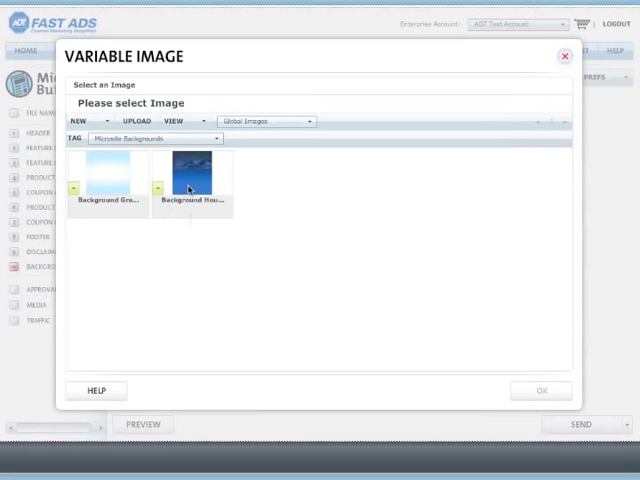
{"action": "left_click", "coordinate": [196, 178]}
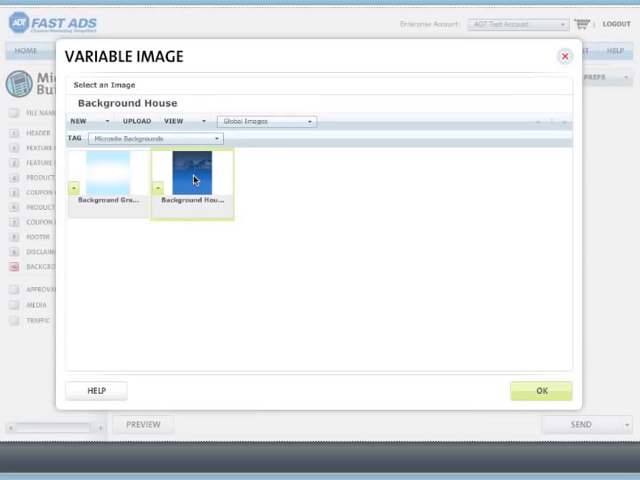
{"action": "left_click", "coordinate": [544, 392]}
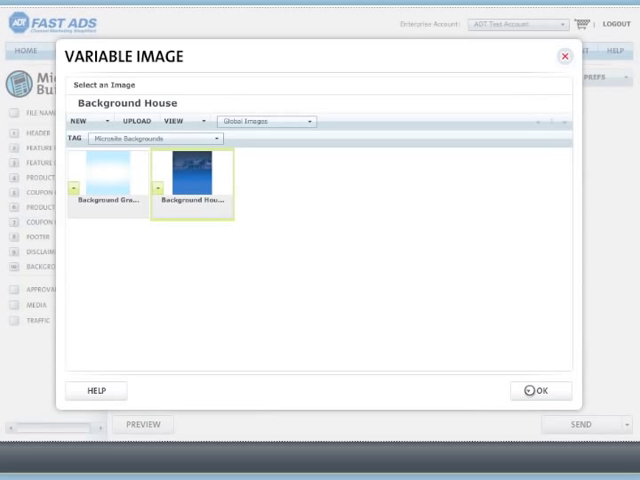
{"action": "left_click", "coordinate": [540, 390]}
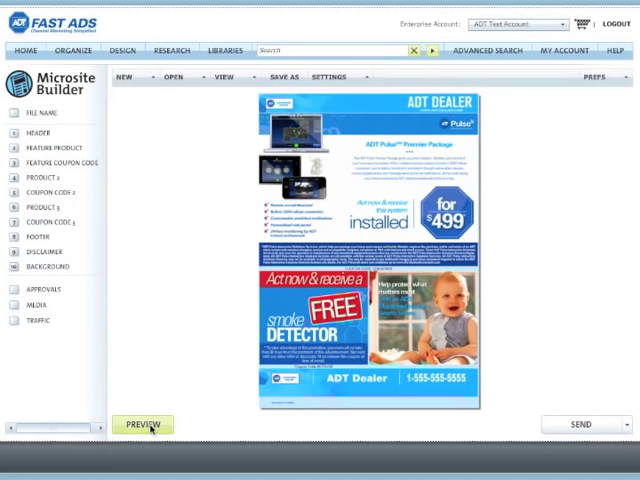
{"action": "left_click", "coordinate": [144, 424]}
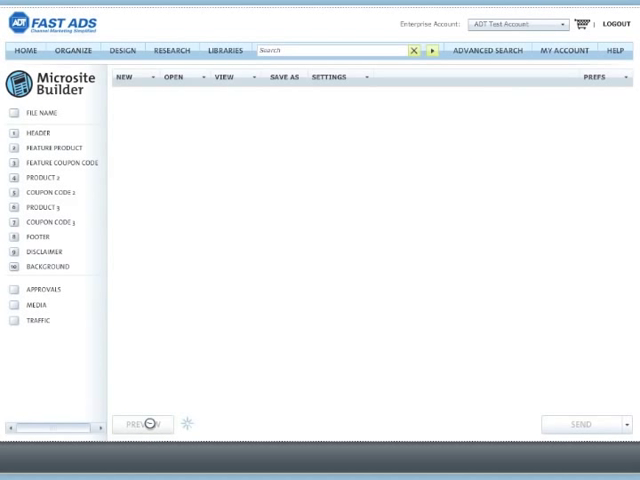